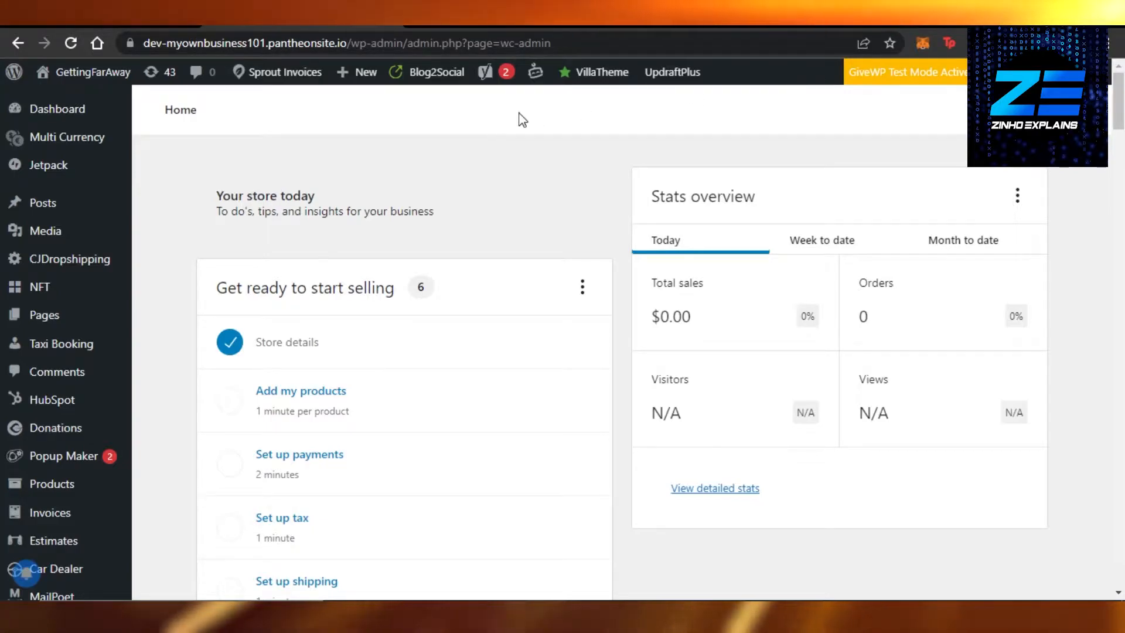
{"action": "mouse_move", "coordinate": [183, 215]}
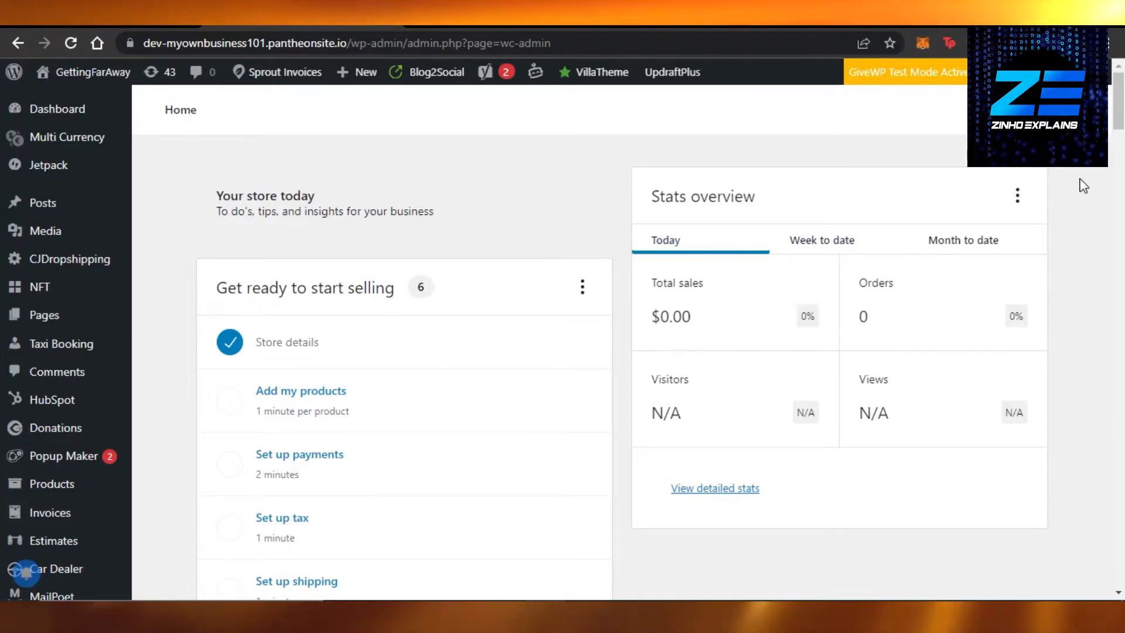
{"action": "mouse_move", "coordinate": [578, 117]}
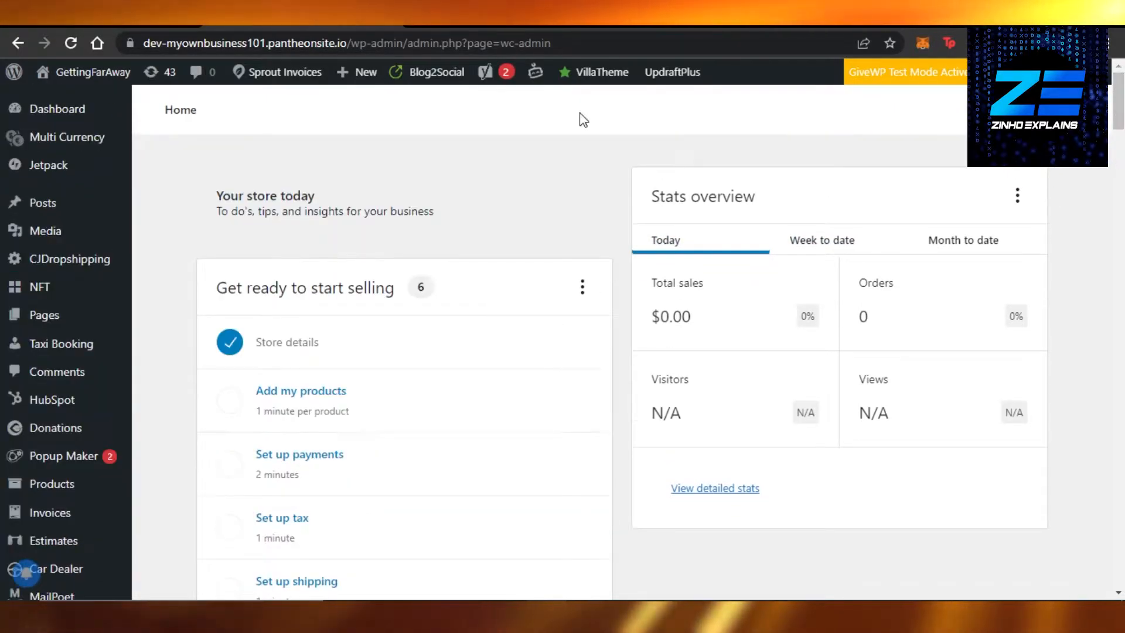
{"action": "mouse_move", "coordinate": [474, 146]}
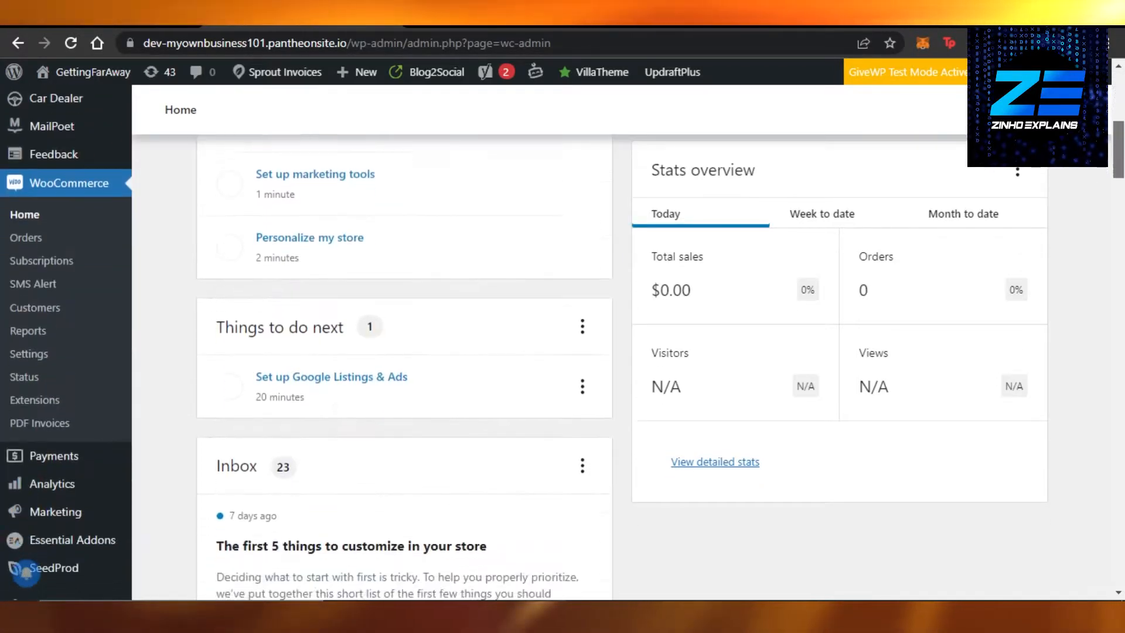
Search the Add Plugins directory for 'abandoned cart', listing CartBounty and Abandoned Cart Lite
{"action": "scroll", "scroll_direction": "down", "scroll_amount": 3}
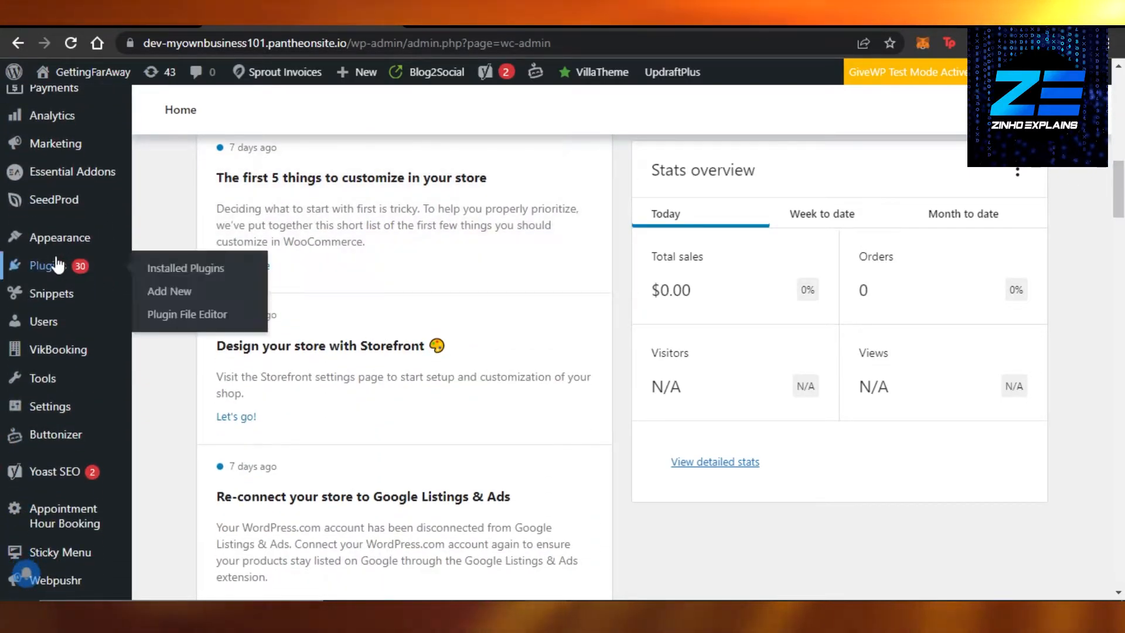
{"action": "left_click", "coordinate": [169, 291]}
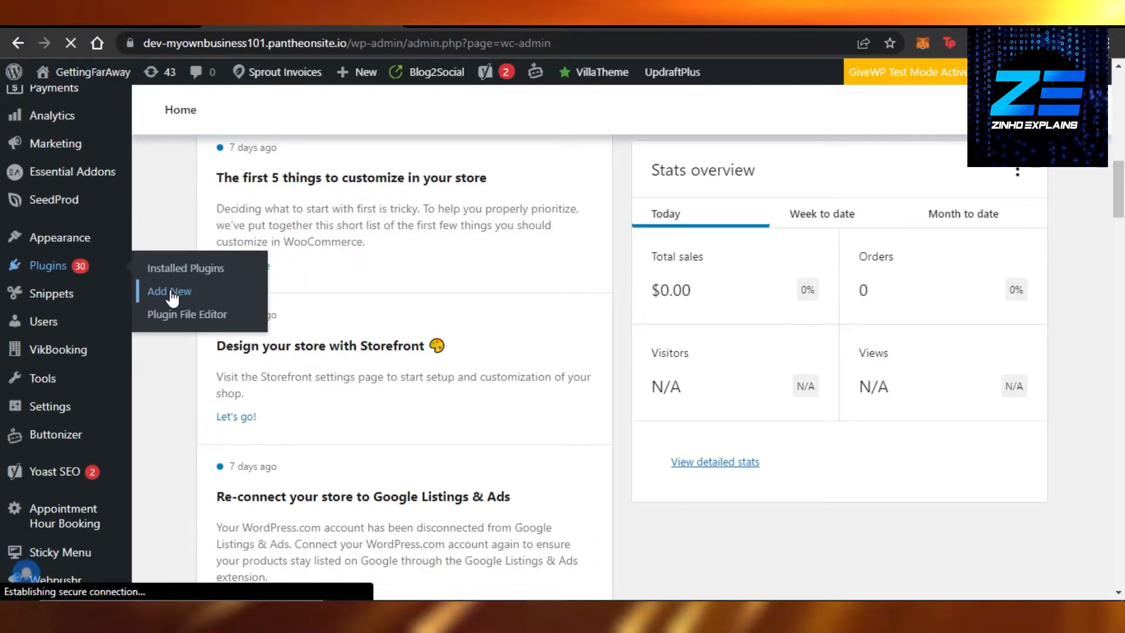
{"action": "left_click", "coordinate": [169, 290]}
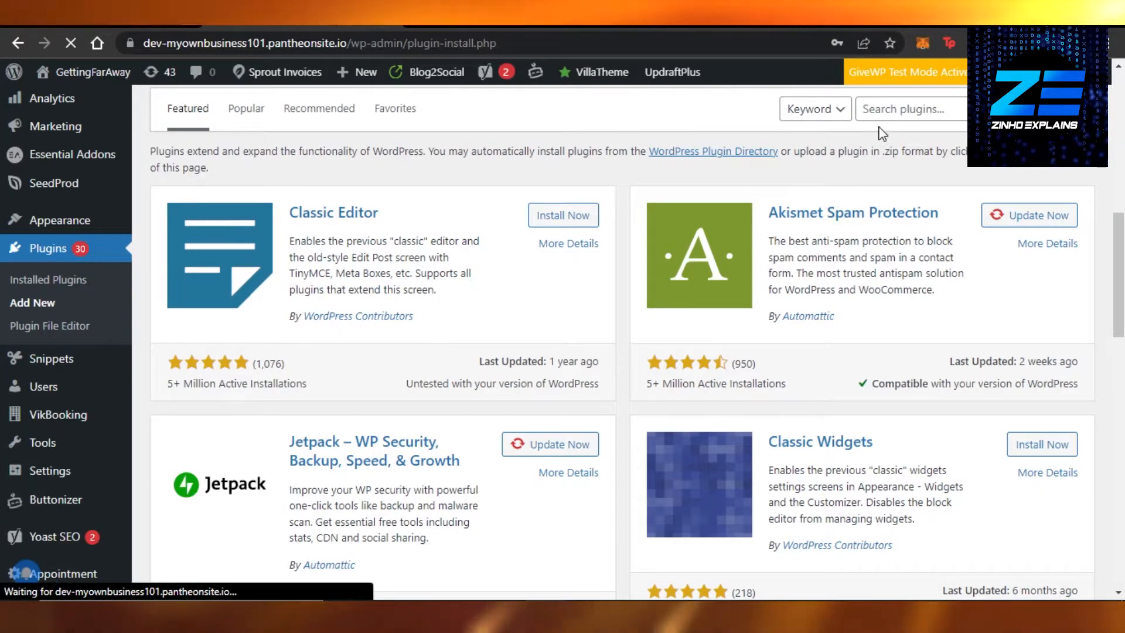
{"action": "type", "text": "a"}
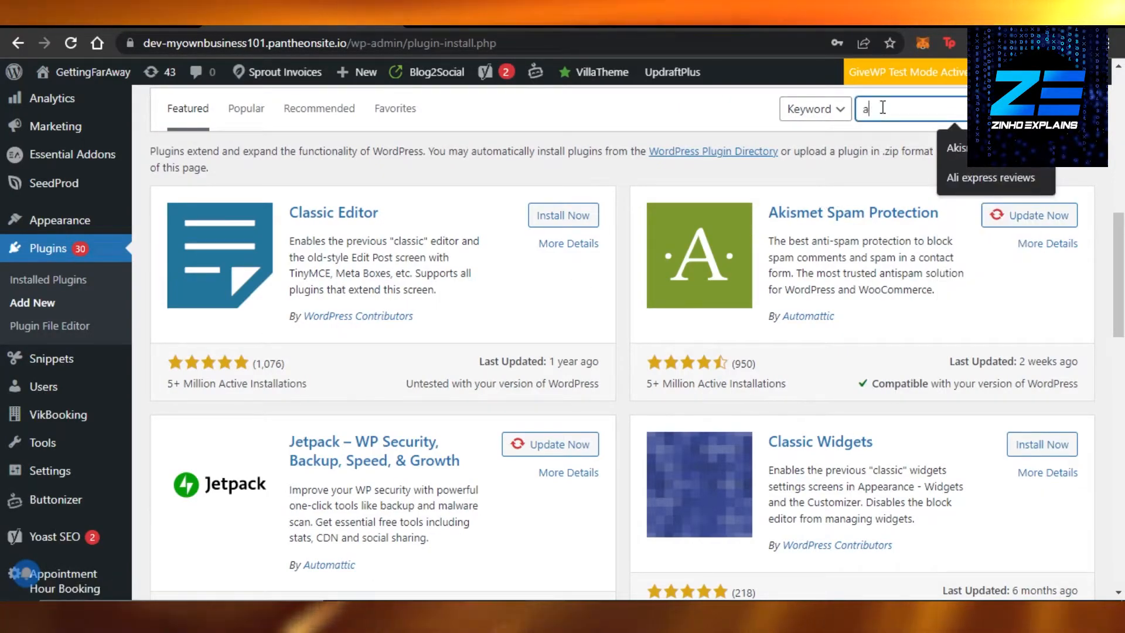
{"action": "type", "text": "abandoned cart"}
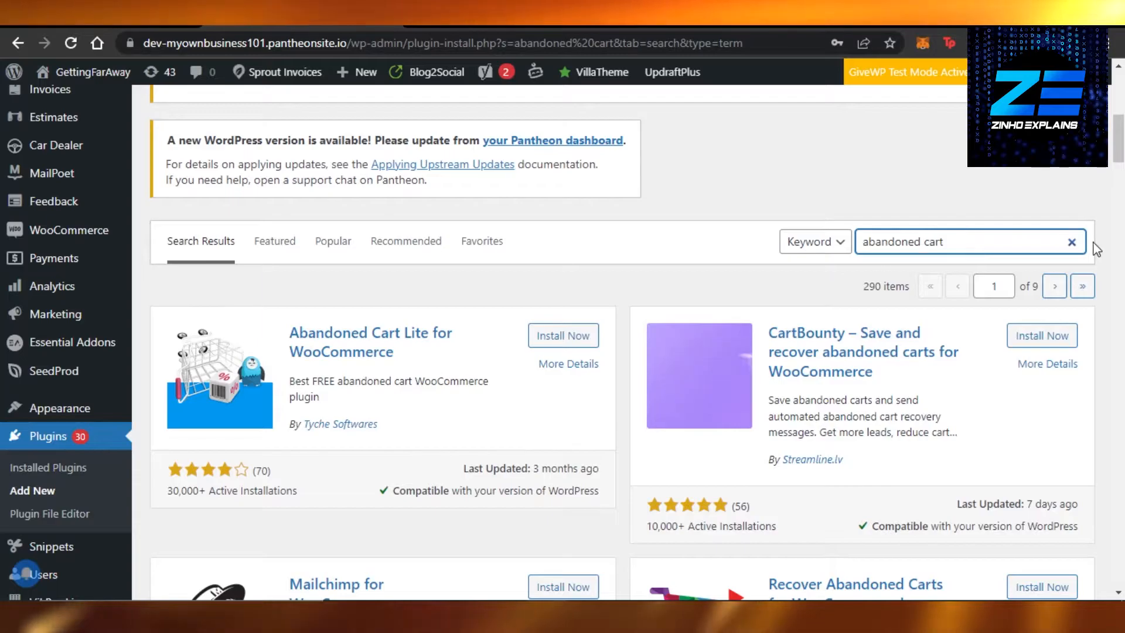
{"action": "scroll", "scroll_direction": "down", "scroll_amount": 3}
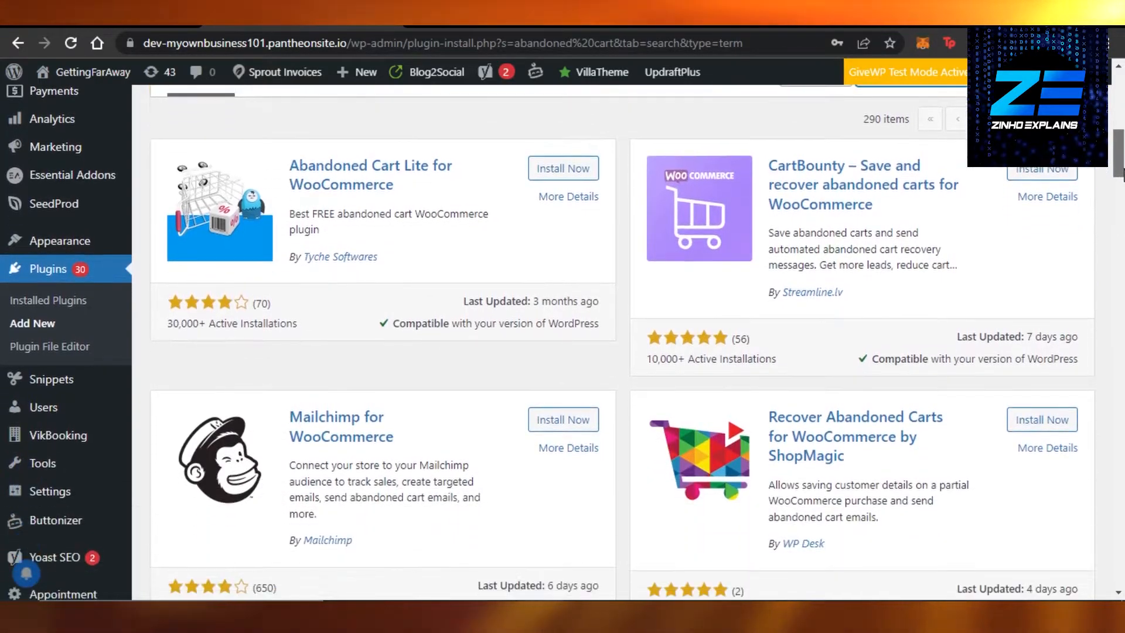
{"action": "scroll", "scroll_direction": "down", "scroll_amount": 3}
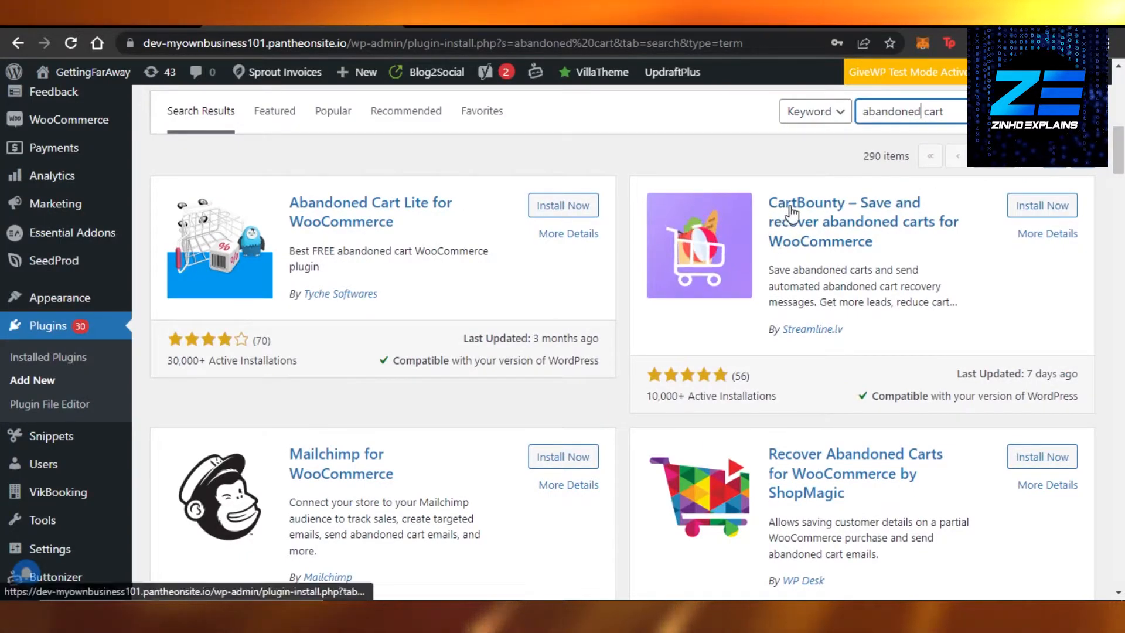
{"action": "mouse_move", "coordinate": [807, 229]}
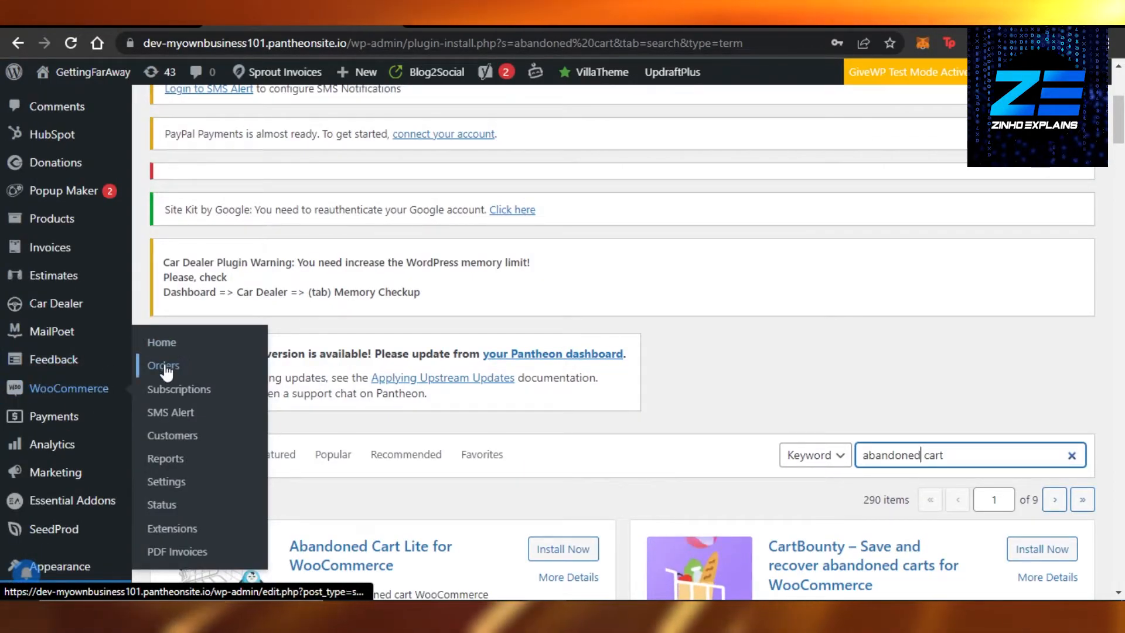
View the empty WooCommerce Orders list, then return to the WooCommerce store home
{"action": "left_click", "coordinate": [163, 366]}
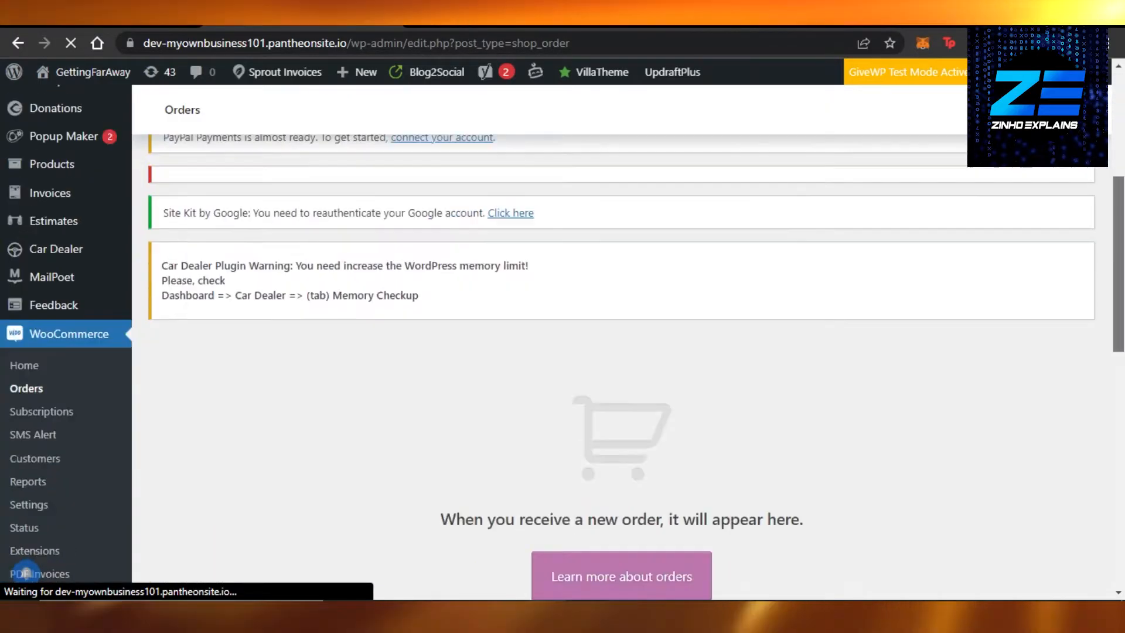
{"action": "scroll", "scroll_direction": "down", "scroll_amount": 3}
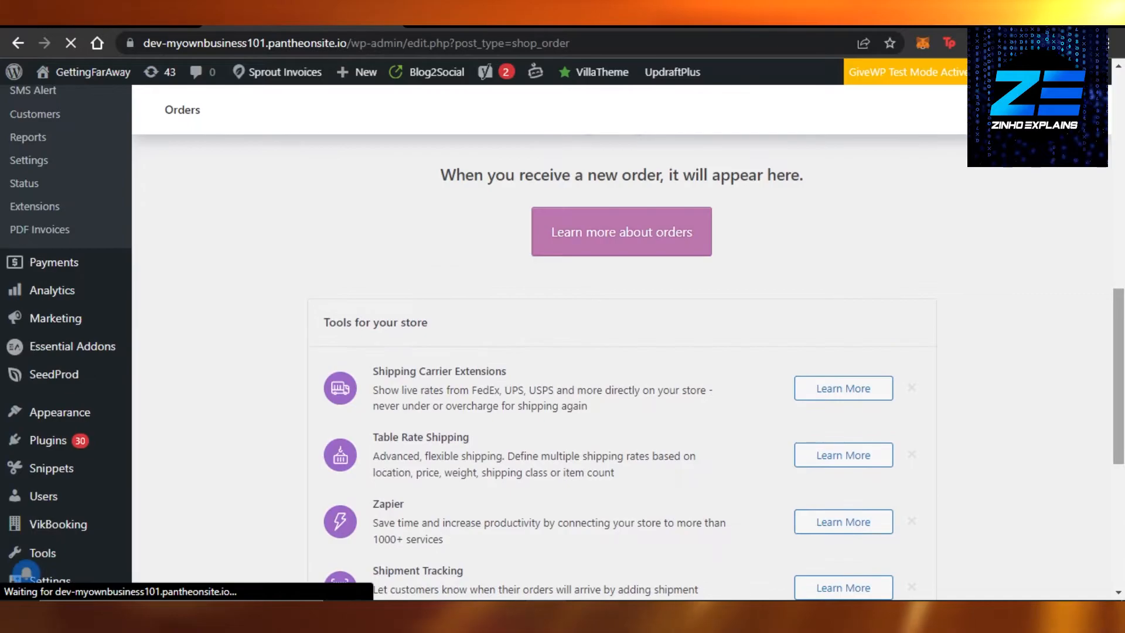
{"action": "scroll", "scroll_direction": "down", "scroll_amount": 3}
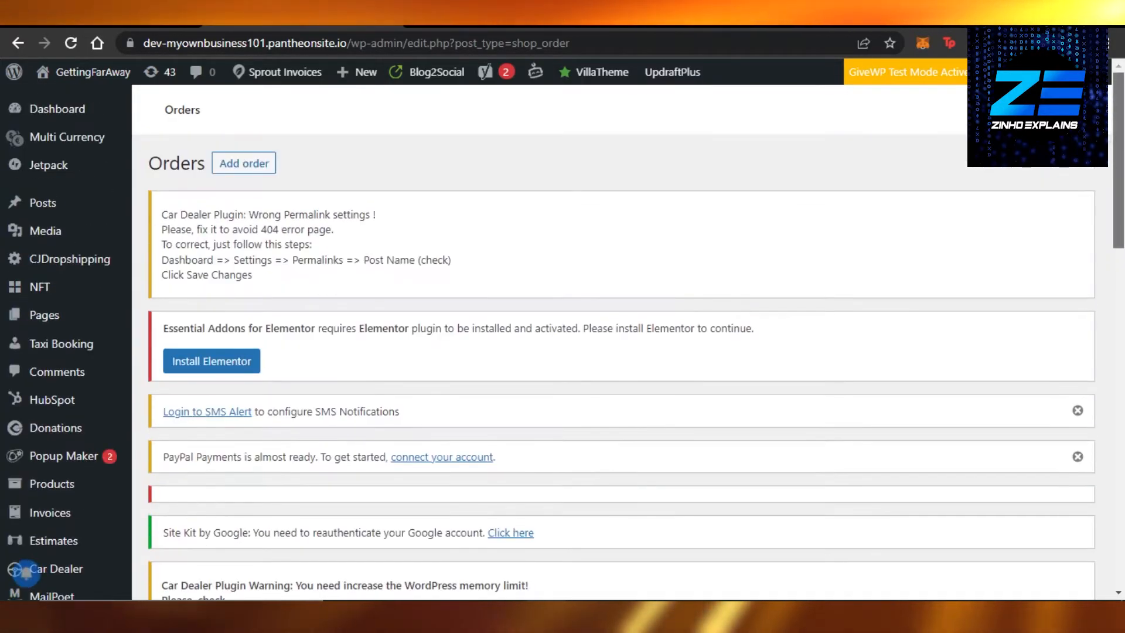
{"action": "scroll", "scroll_direction": "down", "scroll_amount": 3}
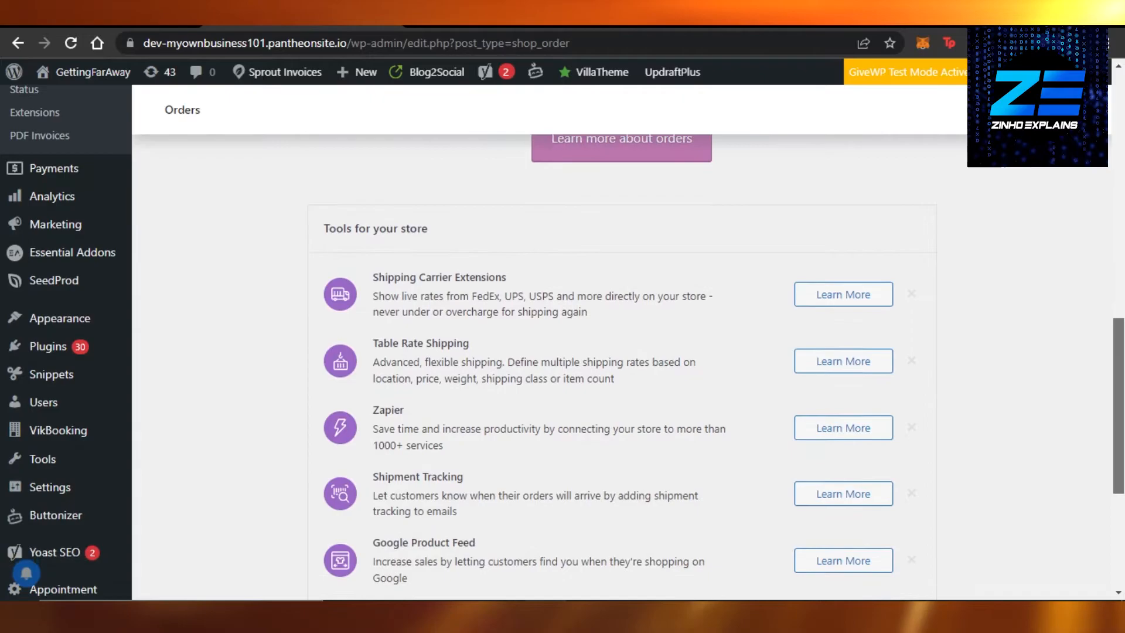
{"action": "scroll", "scroll_direction": "up", "scroll_amount": 3}
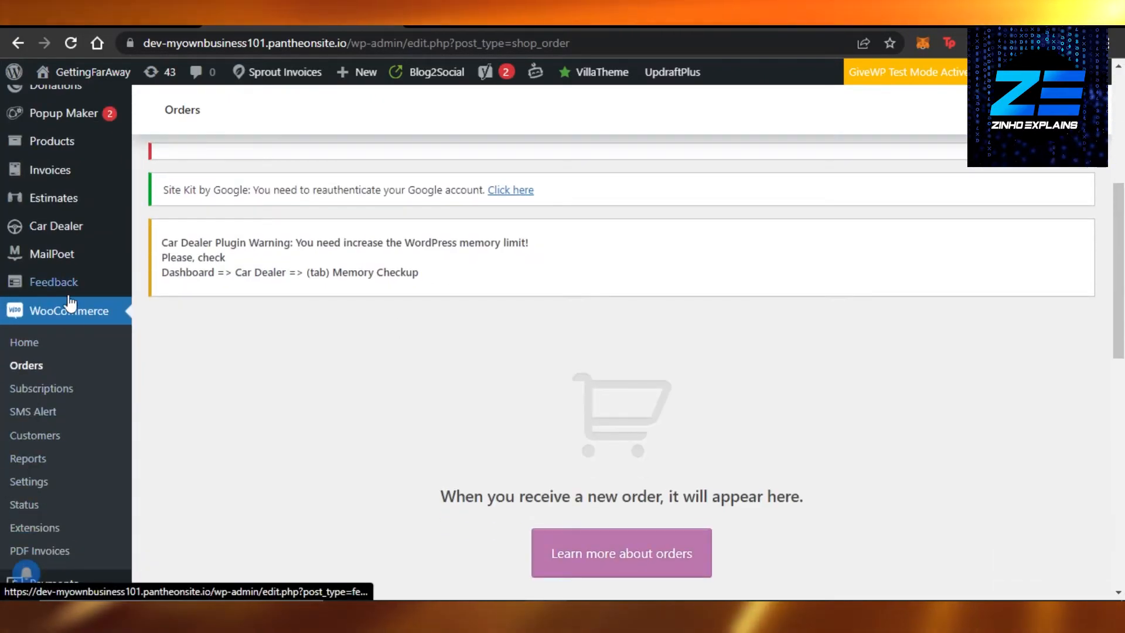
{"action": "mouse_move", "coordinate": [313, 417]}
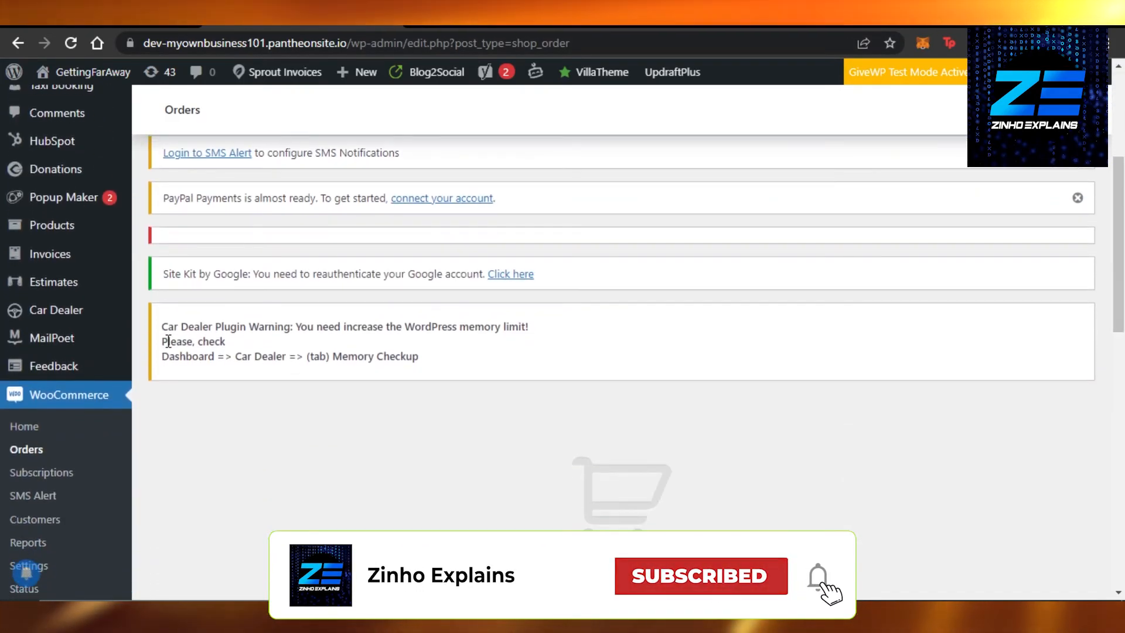
{"action": "left_click", "coordinate": [24, 426]}
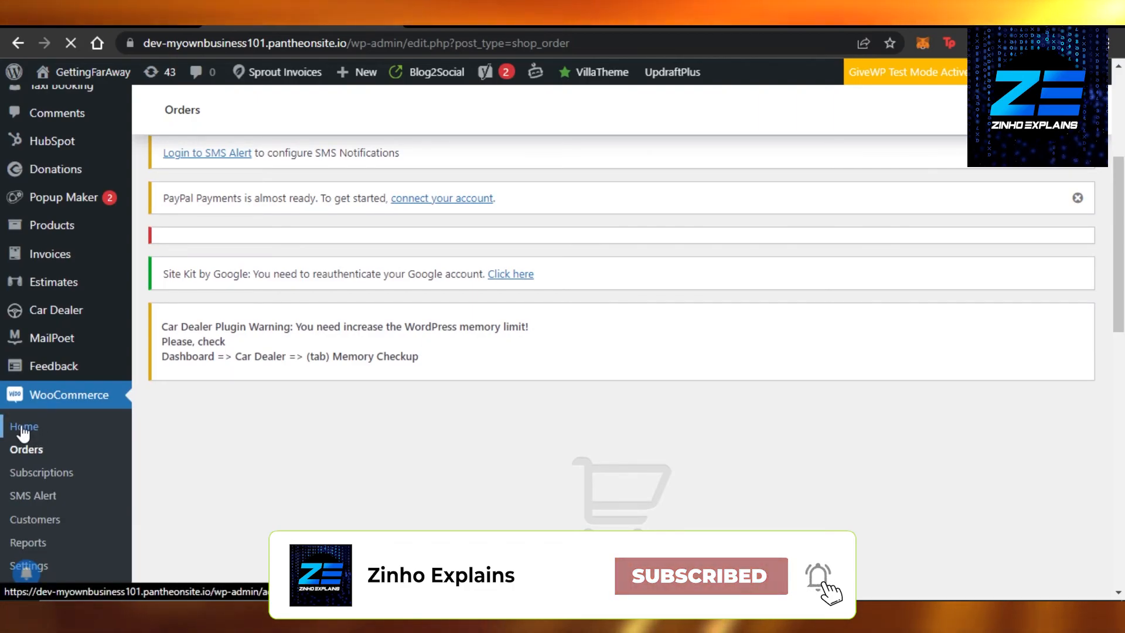